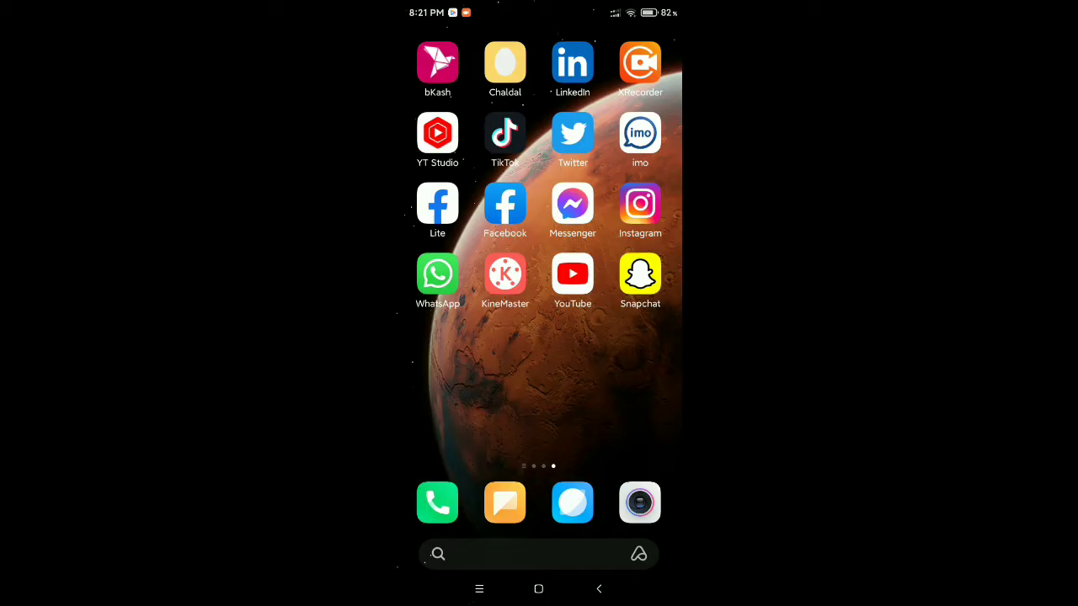
Swipe to the home screen page showing Play Store, Drive, Gmail and Chrome
scroll(left, 3)
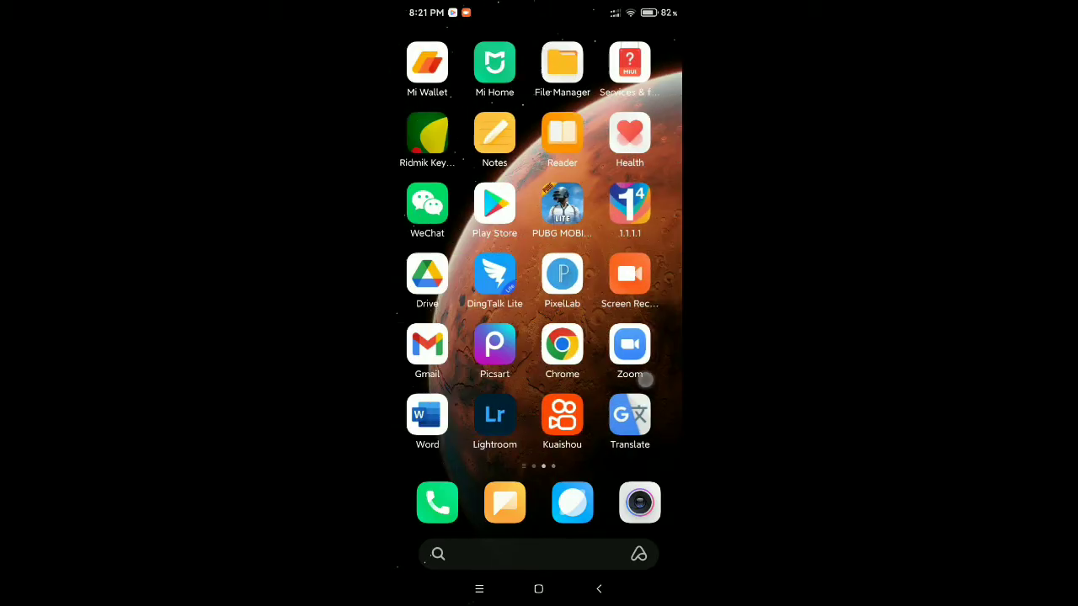
scroll(right, 3)
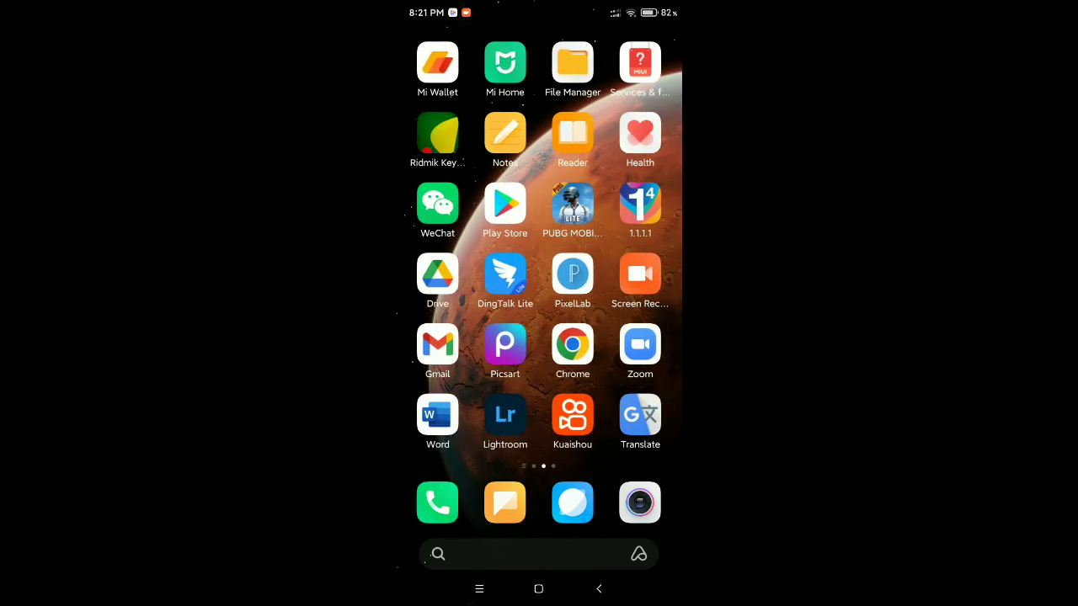
Search the Play Store for 'imo', then return to the home screen
click(505, 202)
text(imo)
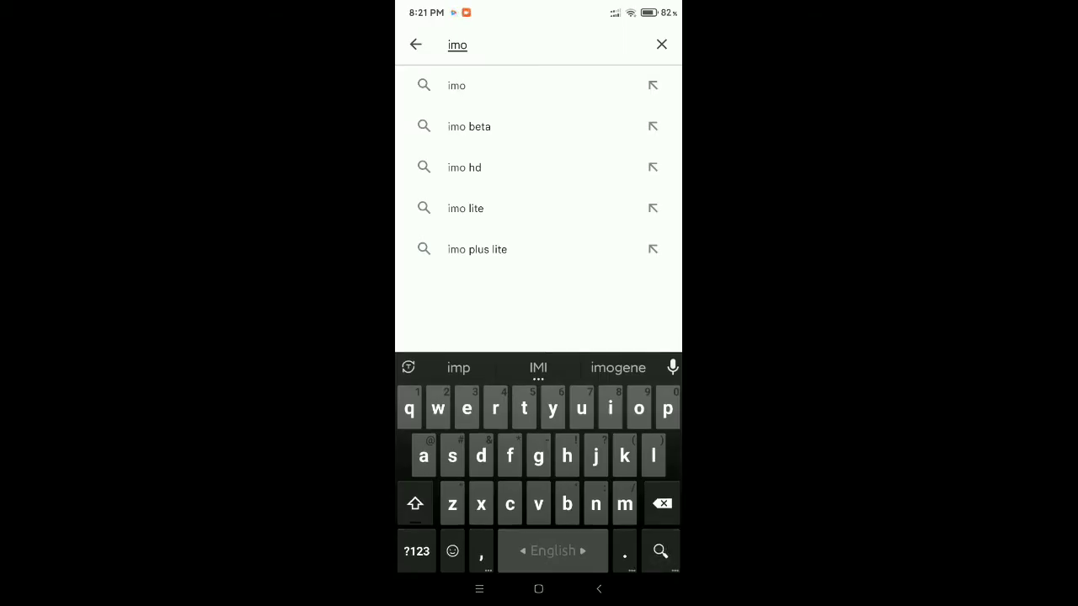
click(457, 84)
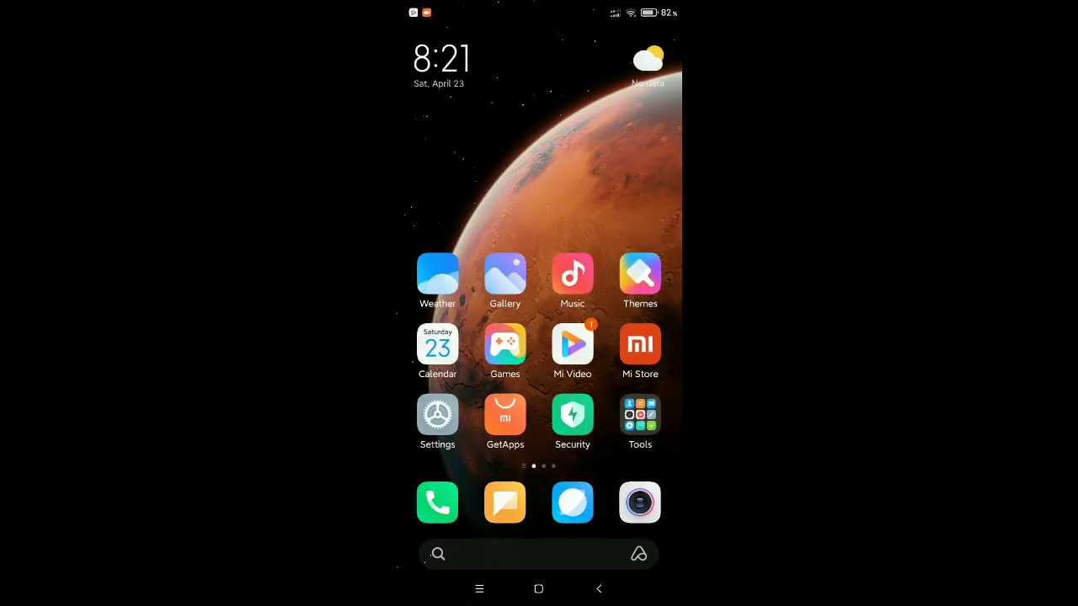
Go to Settings > Manage apps to list the 103 installed apps
click(438, 415)
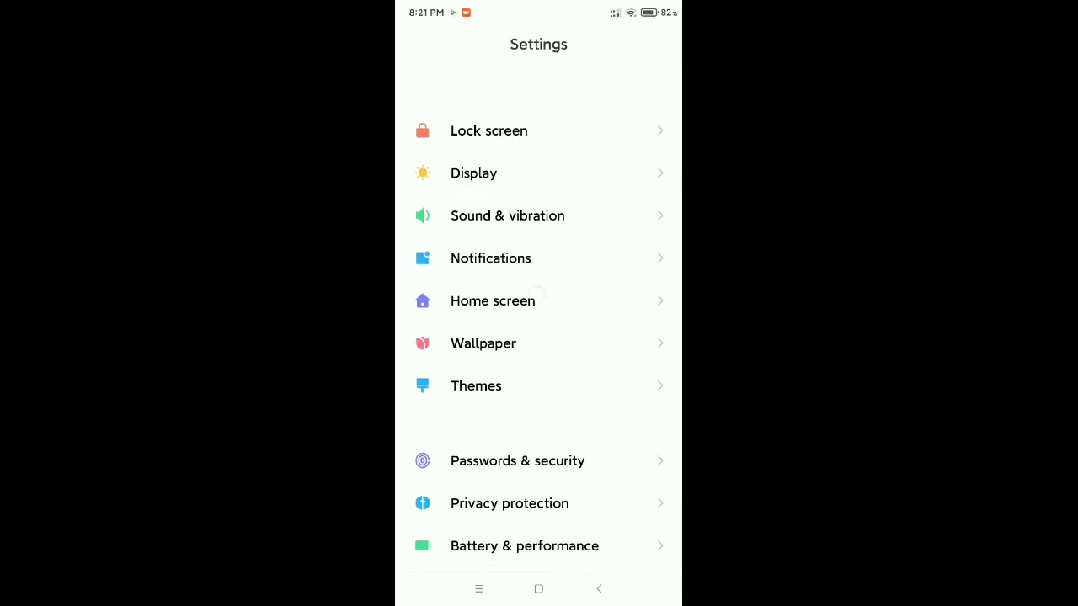
scroll(down, 3)
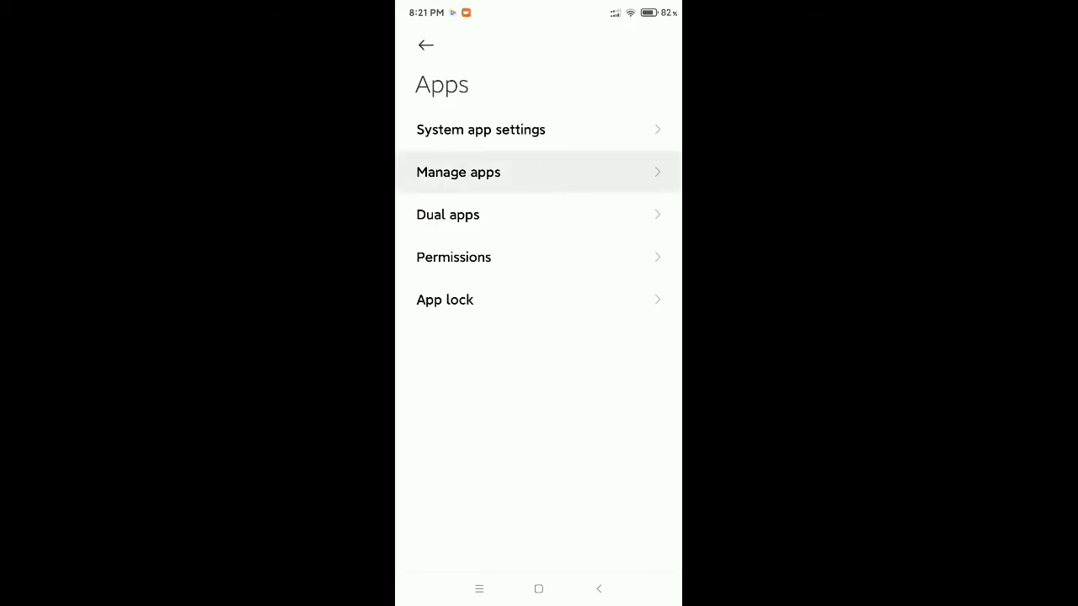
click(458, 172)
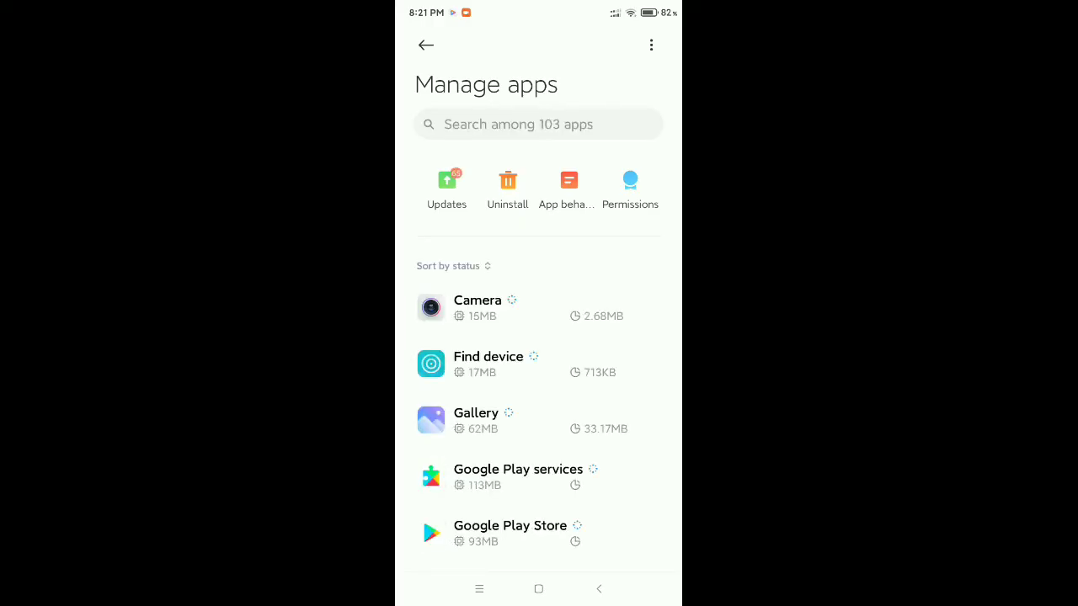
Search installed apps for 'imo' and show its App info page (190MB storage)
click(539, 125)
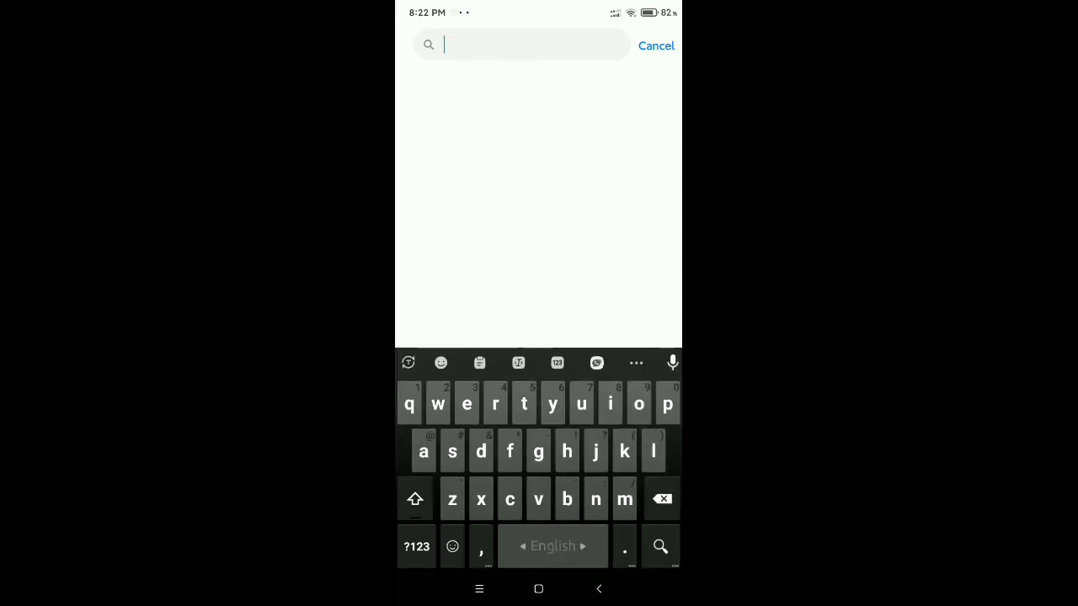
text(imo)
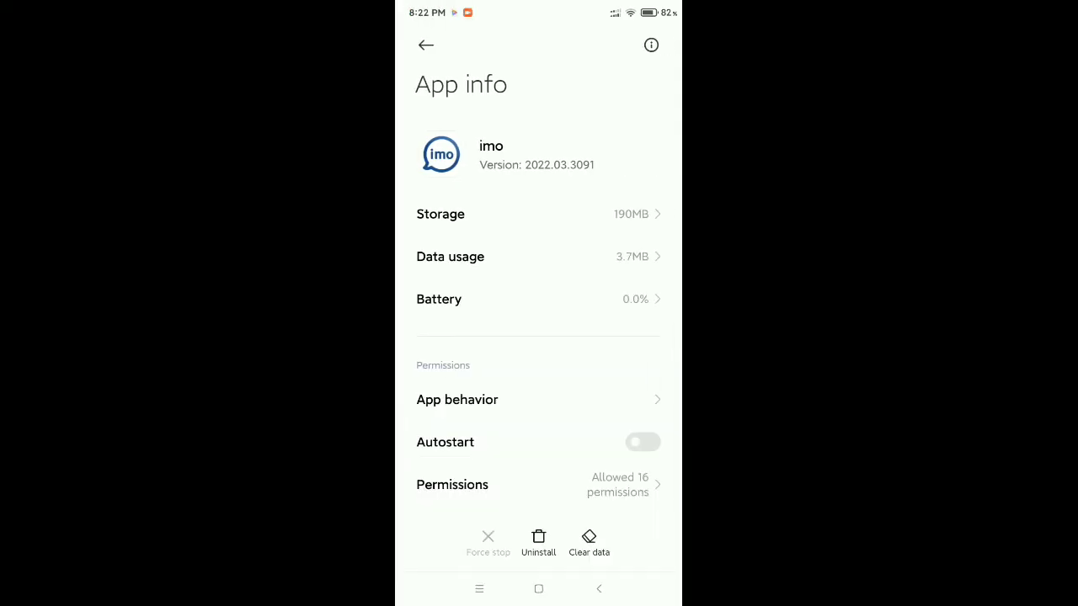
Clear imo's cache via Clear data, reducing storage from 190MB to 157MB
click(590, 542)
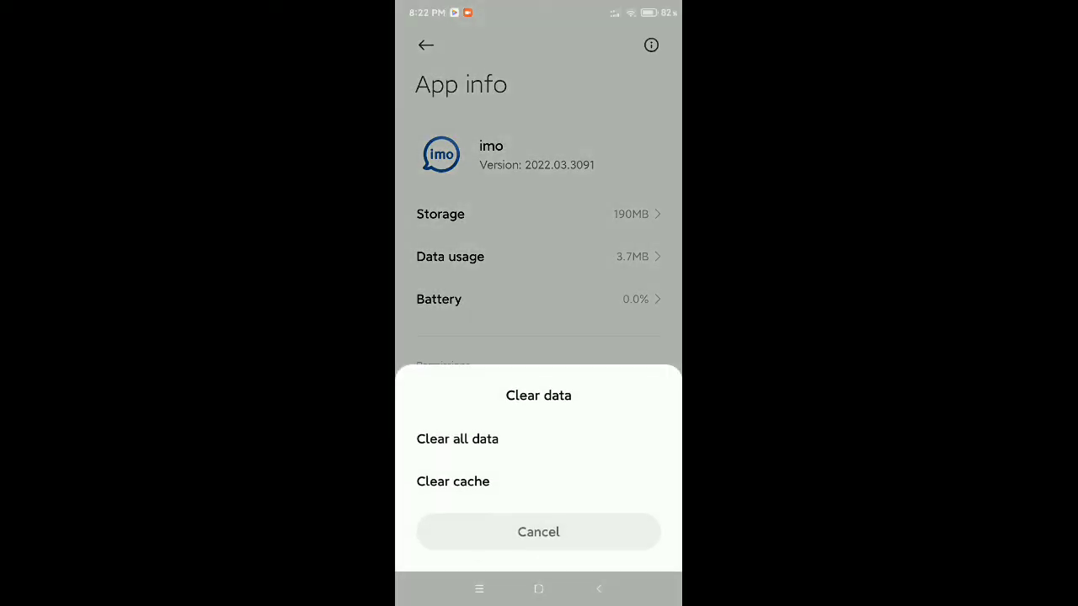
click(451, 482)
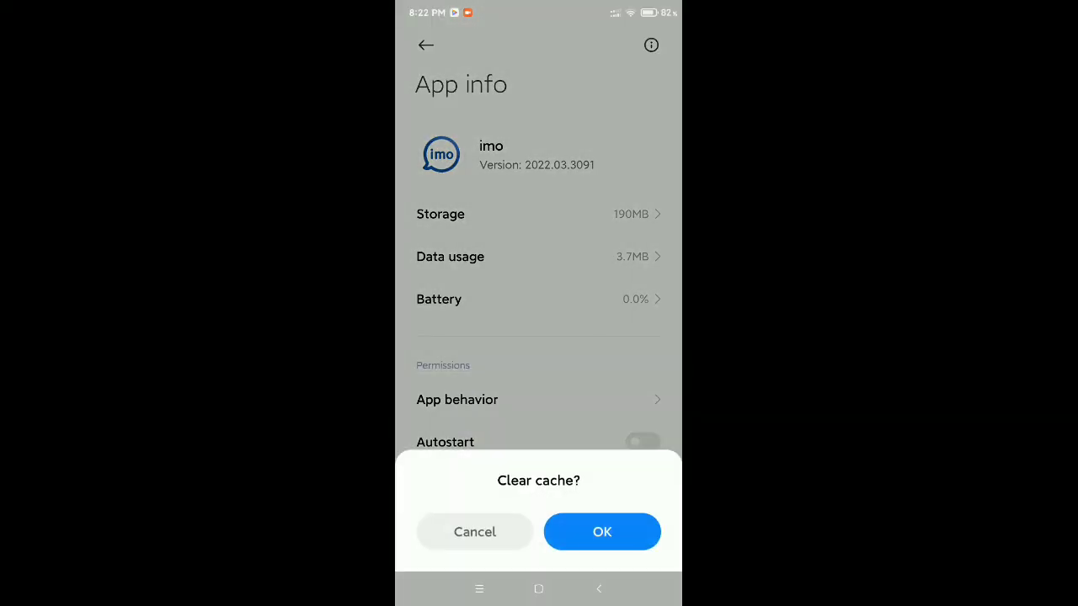
click(601, 532)
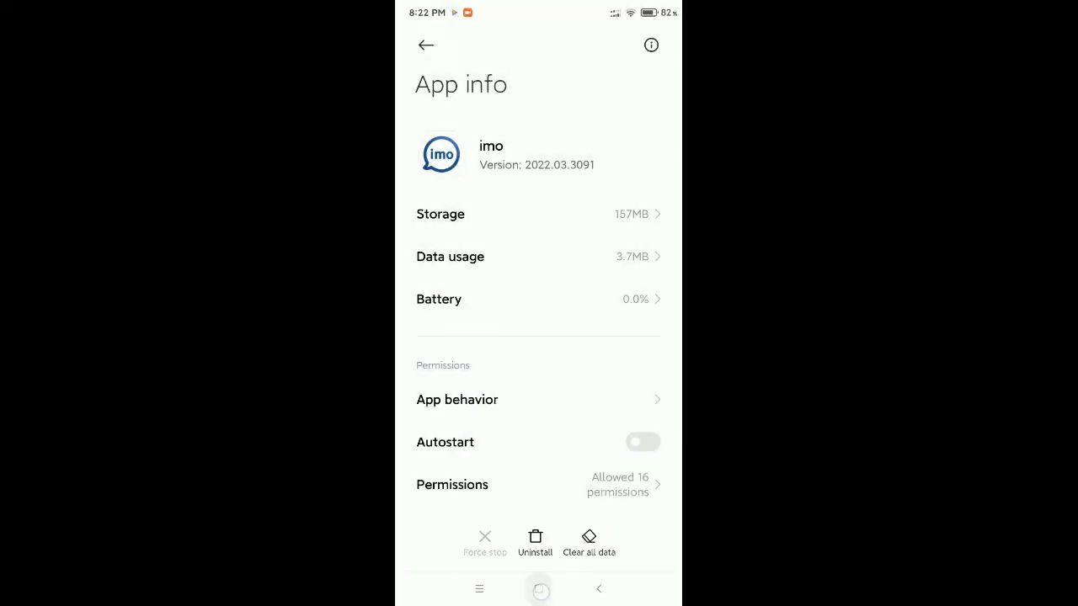